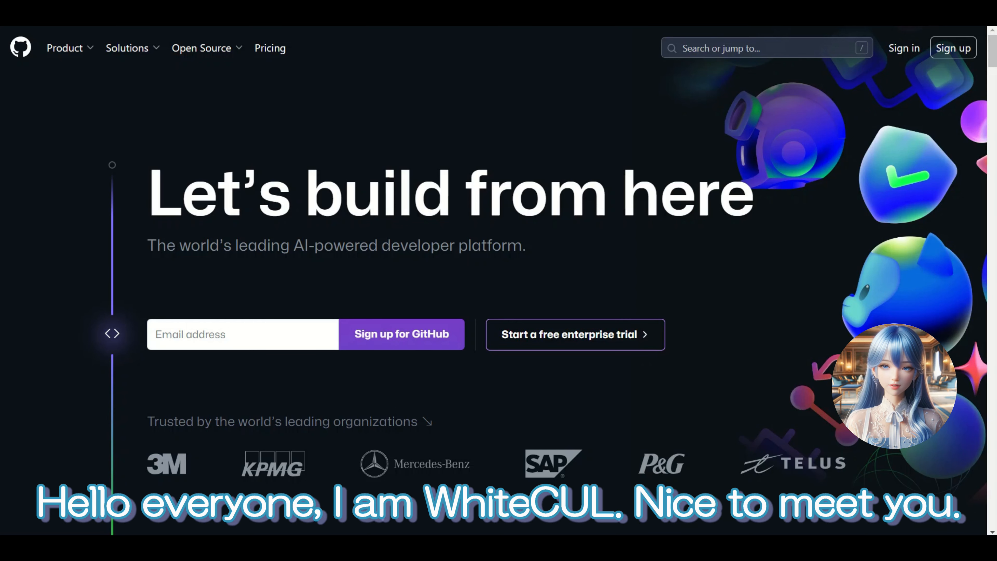
- Start signing up for a new GitHub account from the homepage header
{"action": "left_click", "coordinate": [954, 48]}
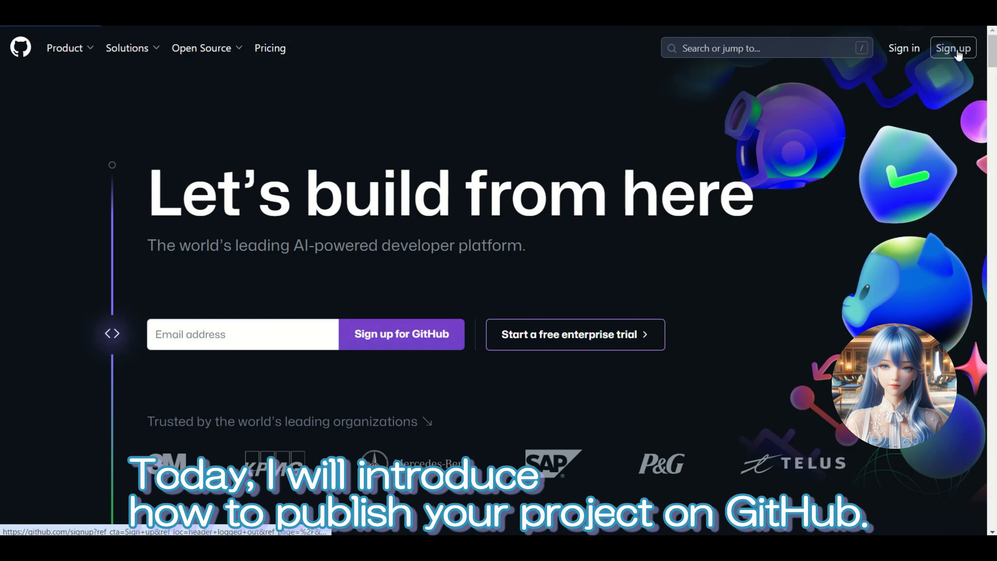
{"action": "left_click", "coordinate": [954, 47]}
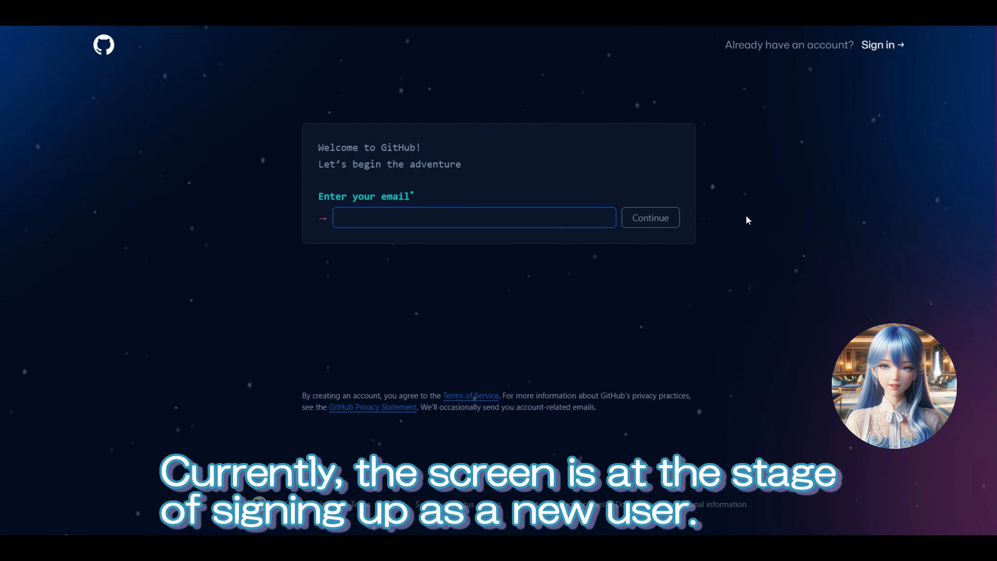
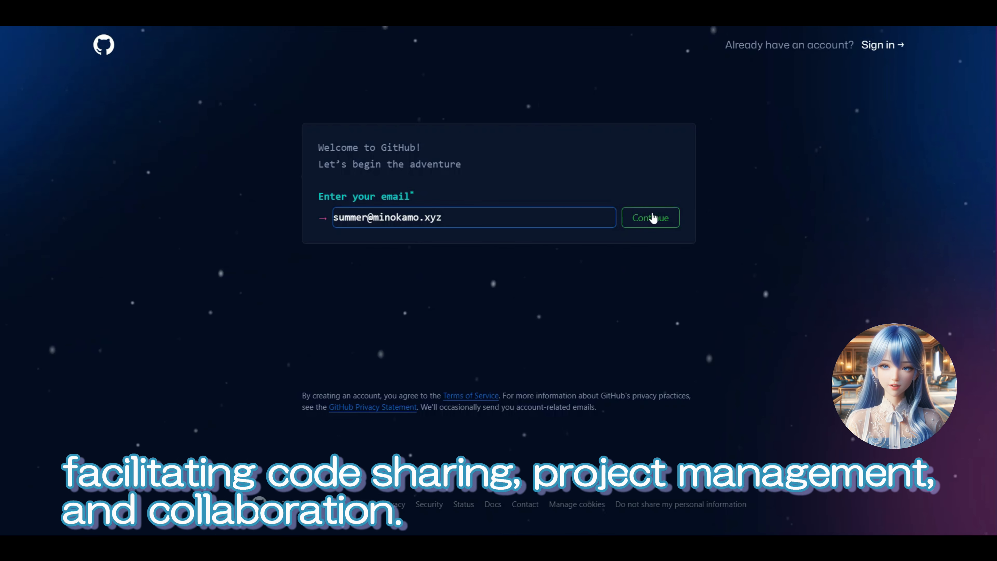
- Enter the account email and a strong password, confirming each
{"action": "left_click", "coordinate": [649, 218]}
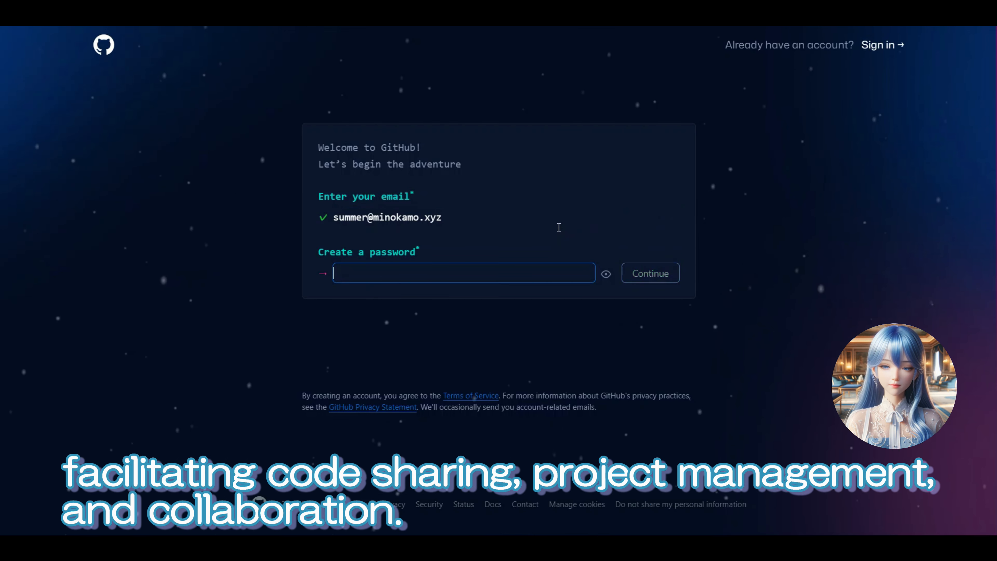
{"action": "type", "text": "•"}
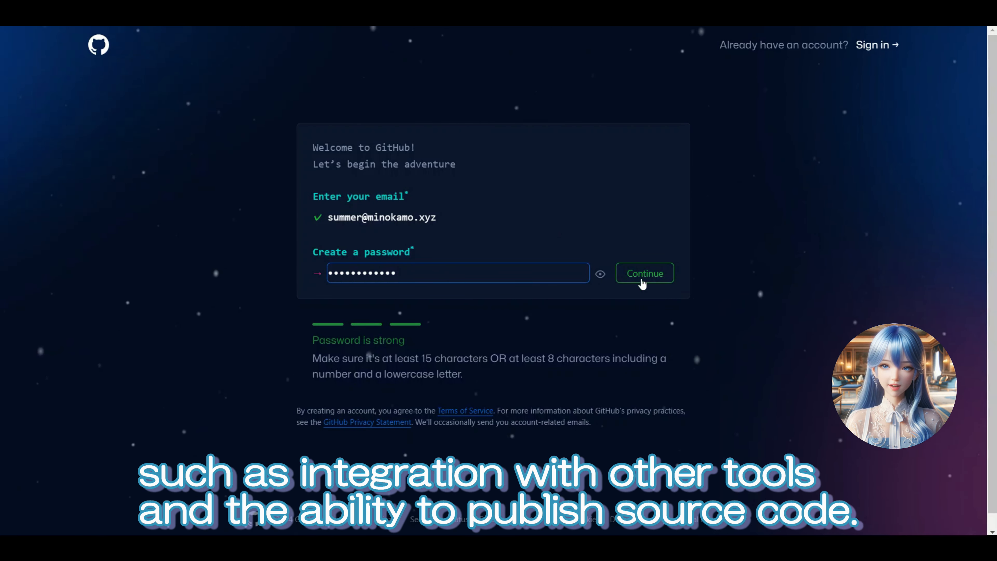
{"action": "left_click", "coordinate": [644, 272]}
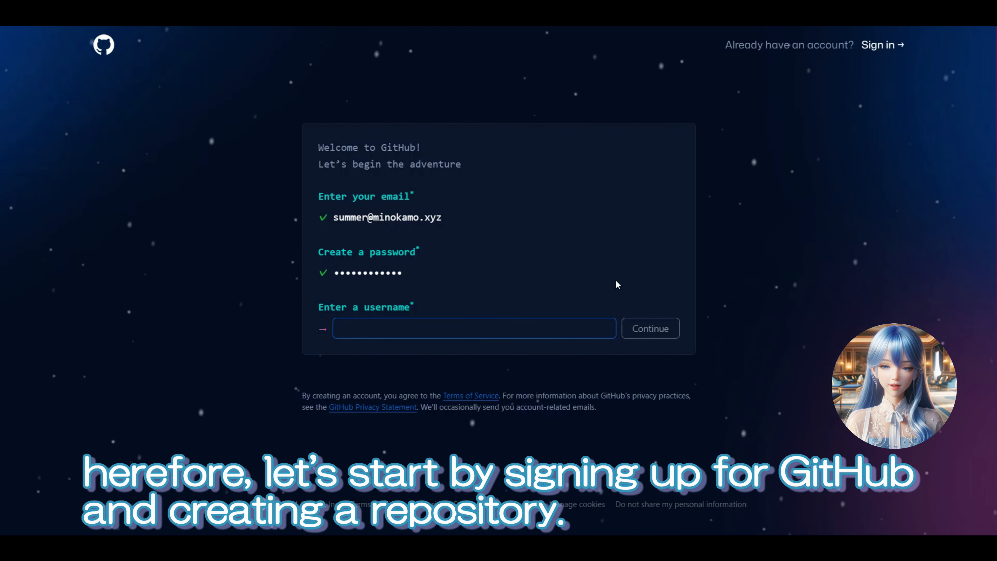
- Enter a candidate username for the new account
{"action": "type", "text": "m"}
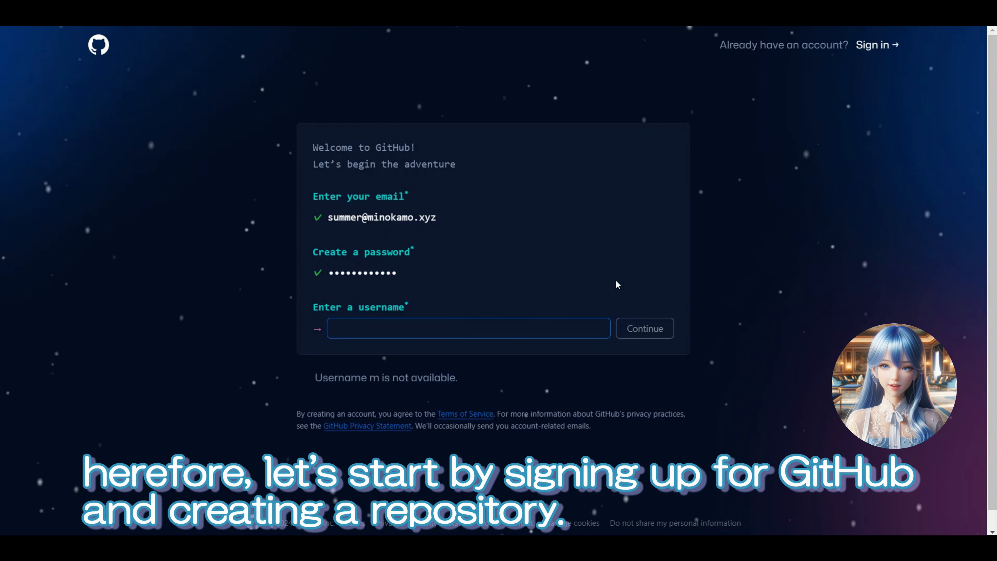
{"action": "type", "text": "minokamo"}
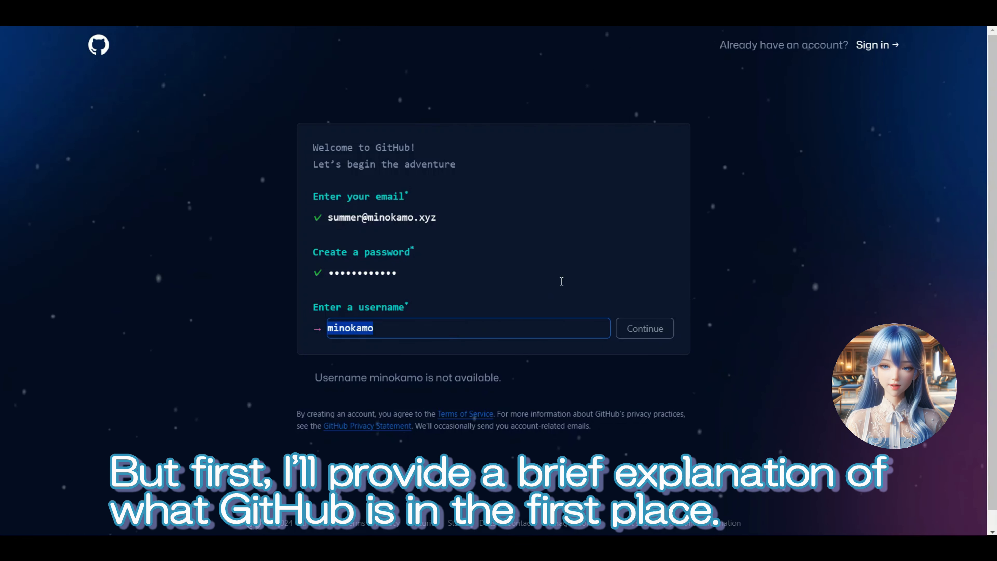
{"action": "type", "text": "mamushi"}
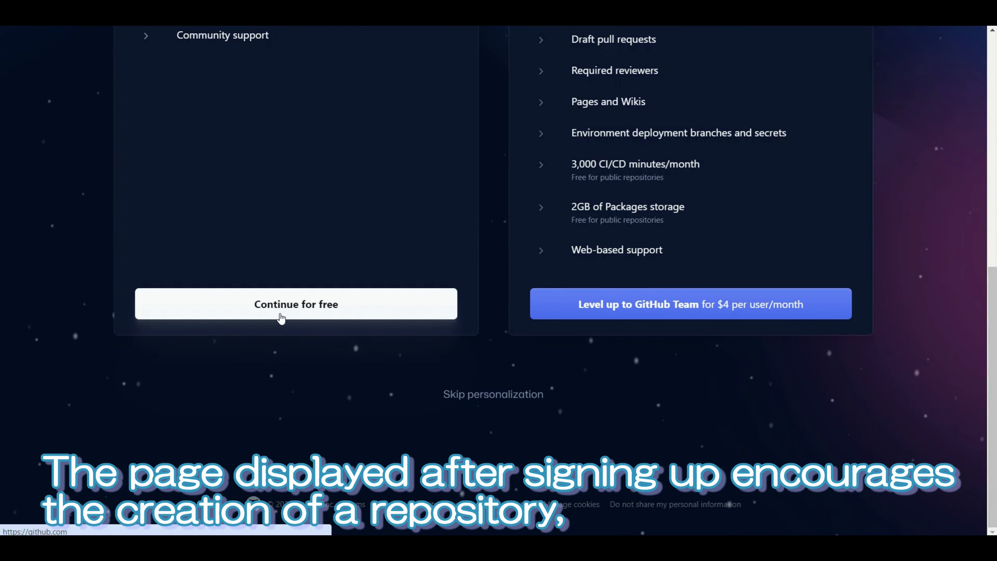
- Stay on the free plan and name the new repository 'test' with Private visibility
{"action": "left_click", "coordinate": [295, 304]}
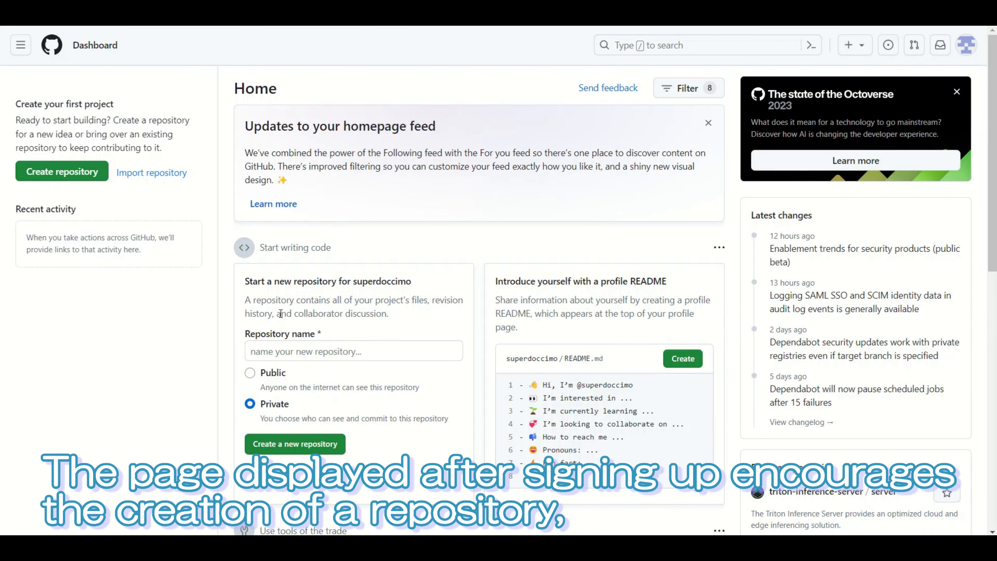
{"action": "mouse_move", "coordinate": [431, 334]}
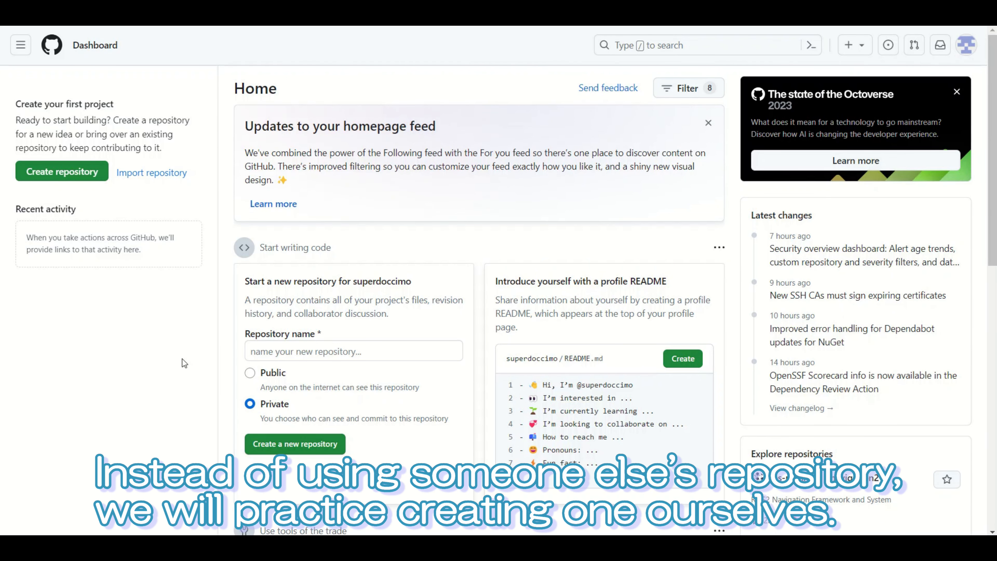
{"action": "left_click", "coordinate": [353, 351]}
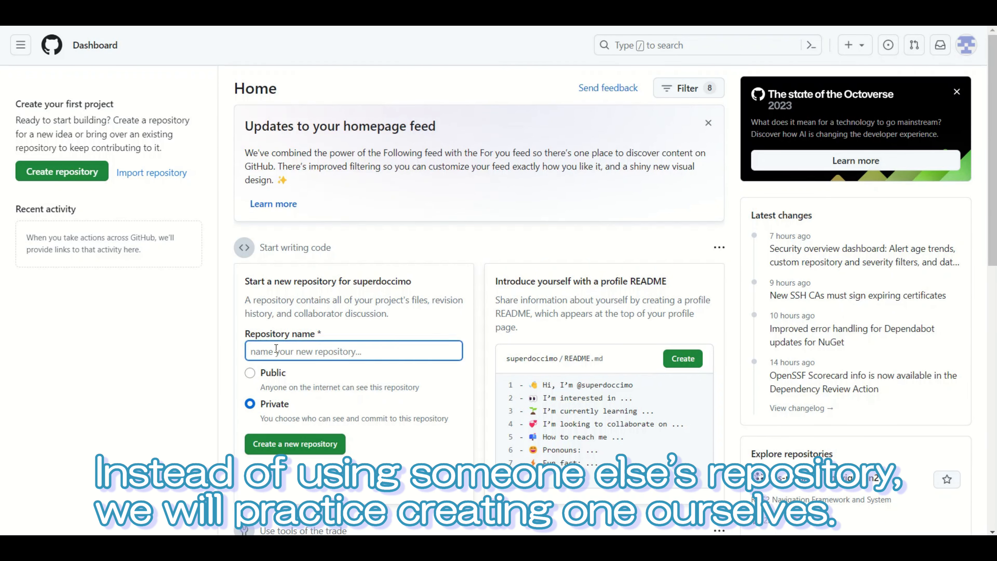
{"action": "type", "text": "test"}
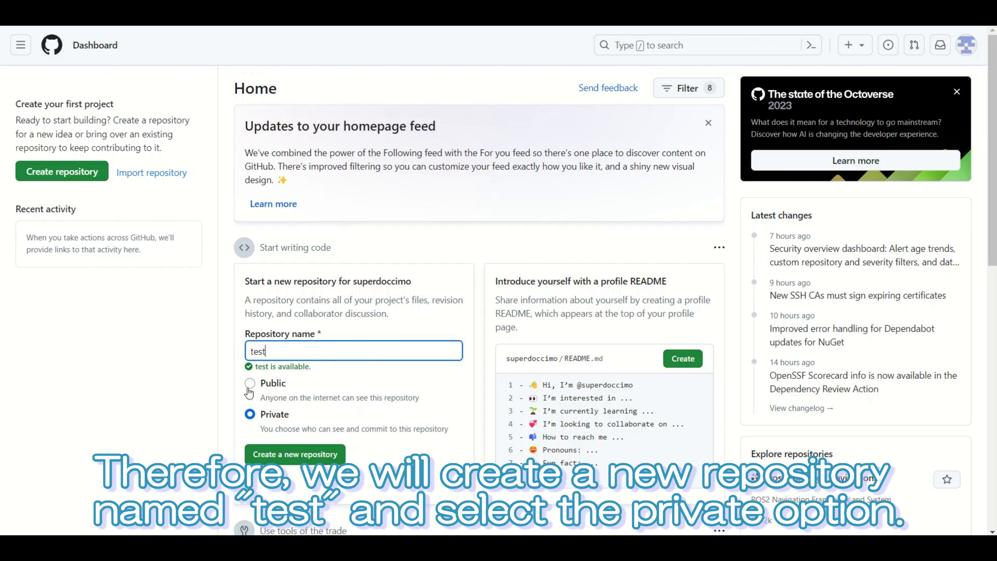
{"action": "left_click", "coordinate": [250, 383]}
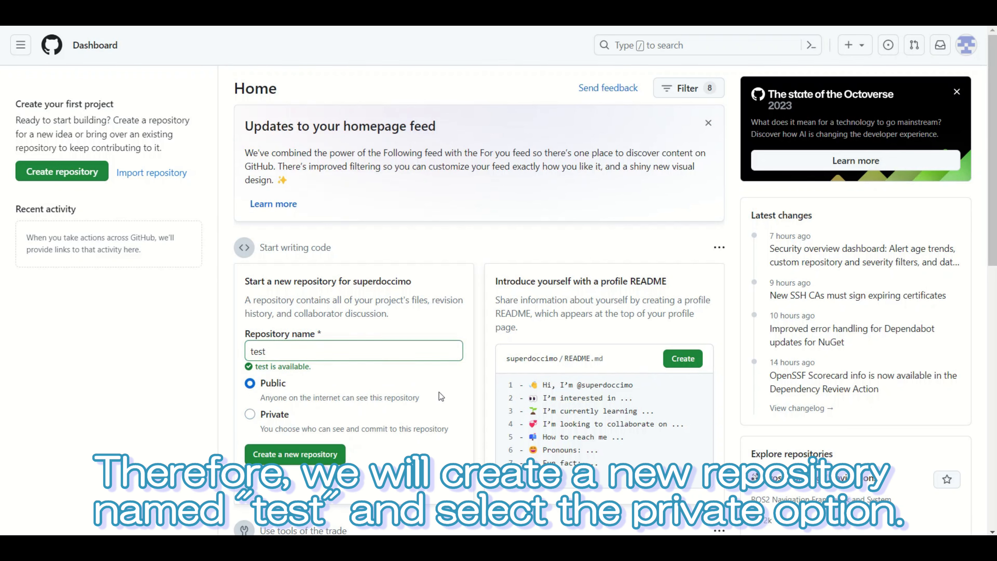
{"action": "scroll", "scroll_direction": "down", "scroll_amount": 3}
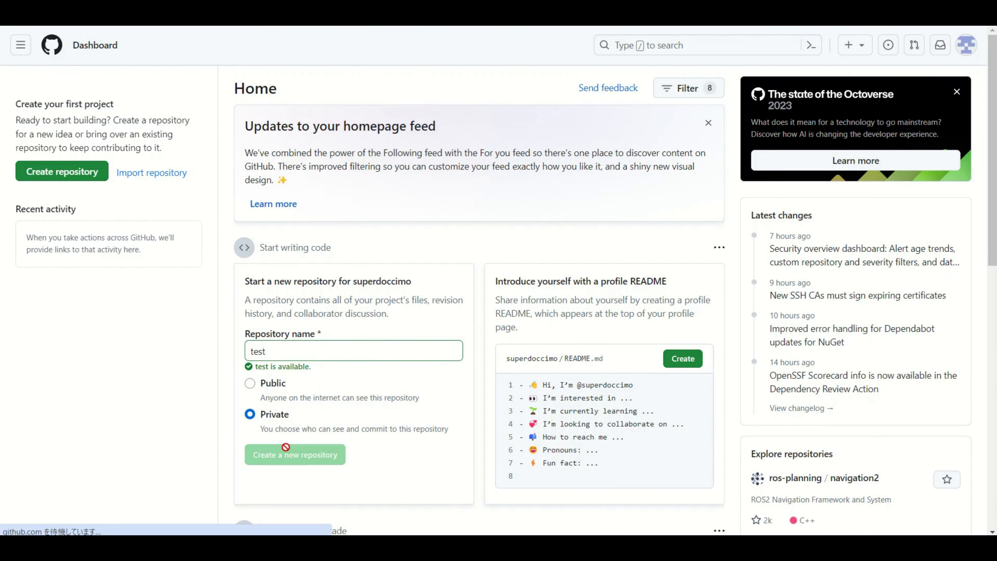
- Create the private test repository and reveal its command-line setup commands
{"action": "left_click", "coordinate": [294, 454]}
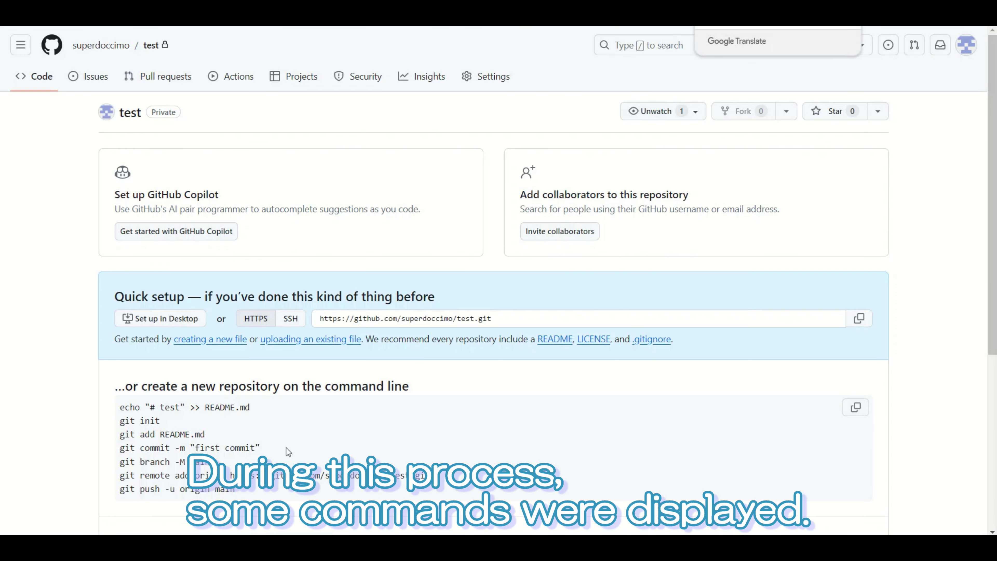
{"action": "scroll", "scroll_direction": "down", "scroll_amount": 3}
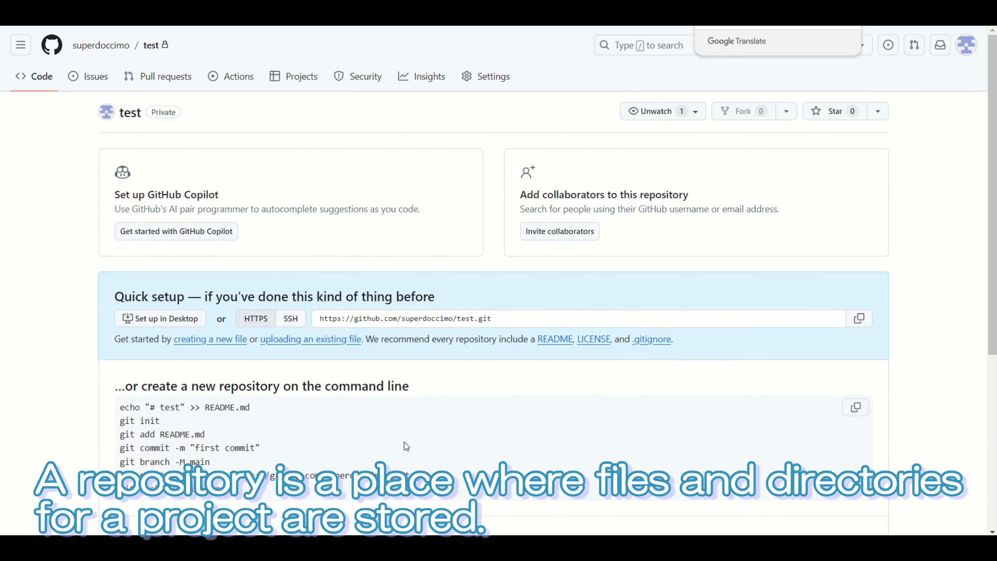
{"action": "scroll", "scroll_direction": "down", "scroll_amount": 3}
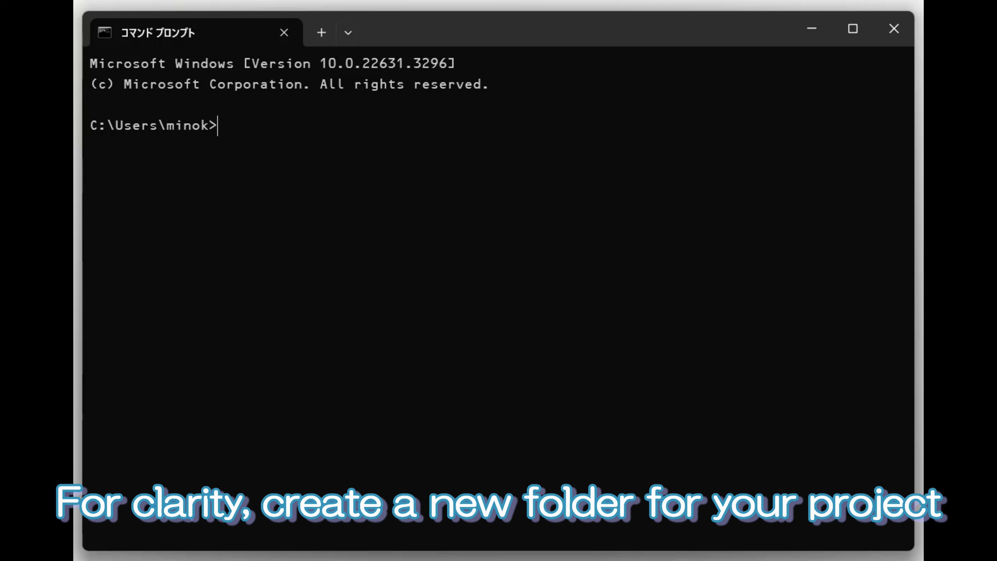
- Make a test folder under C:\youtube and list its contents
{"action": "type", "text": "cd\\"}
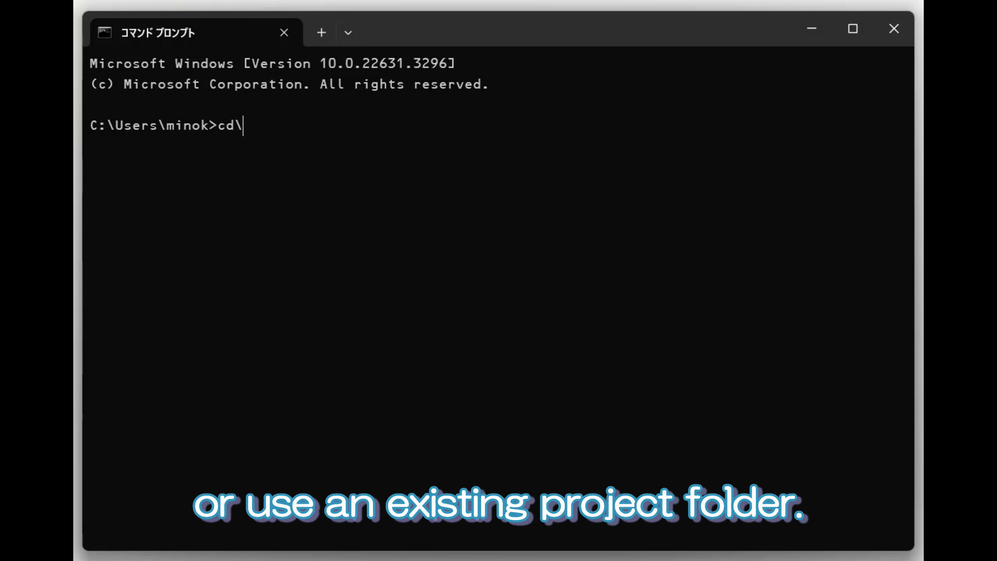
{"action": "type", "text": "cd youtube"}
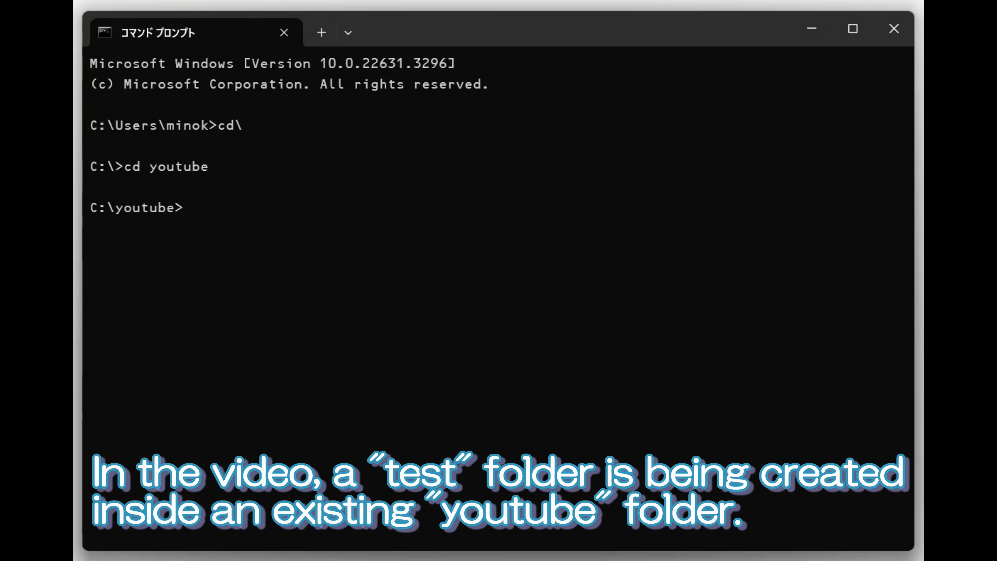
{"action": "type", "text": "mkd"}
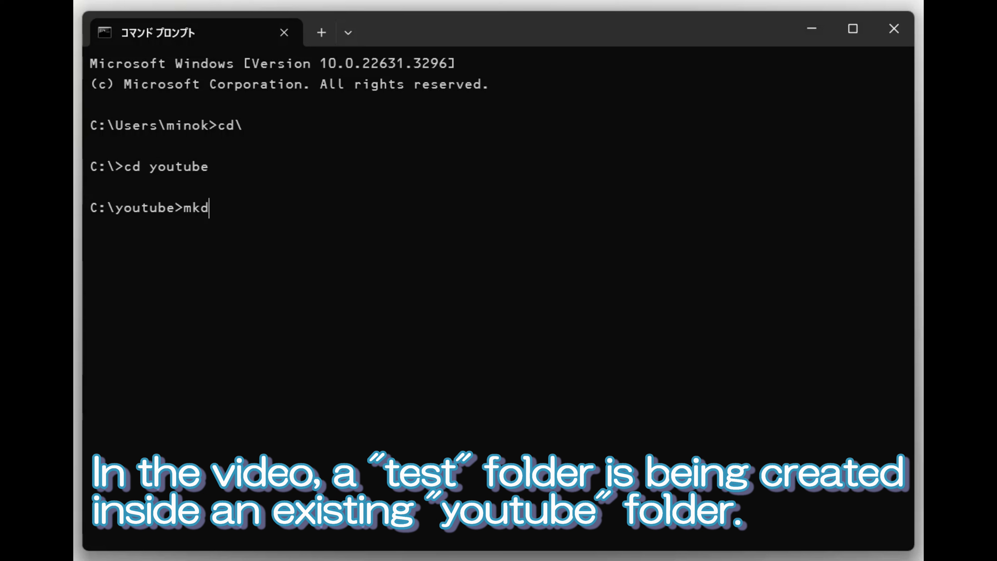
{"action": "type", "text": "ir"}
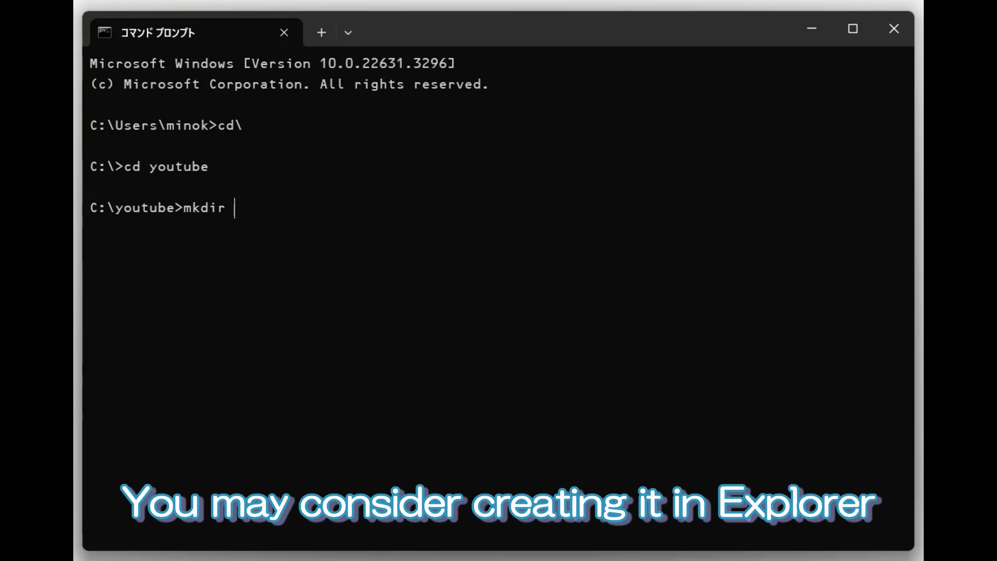
{"action": "type", "text": "test"}
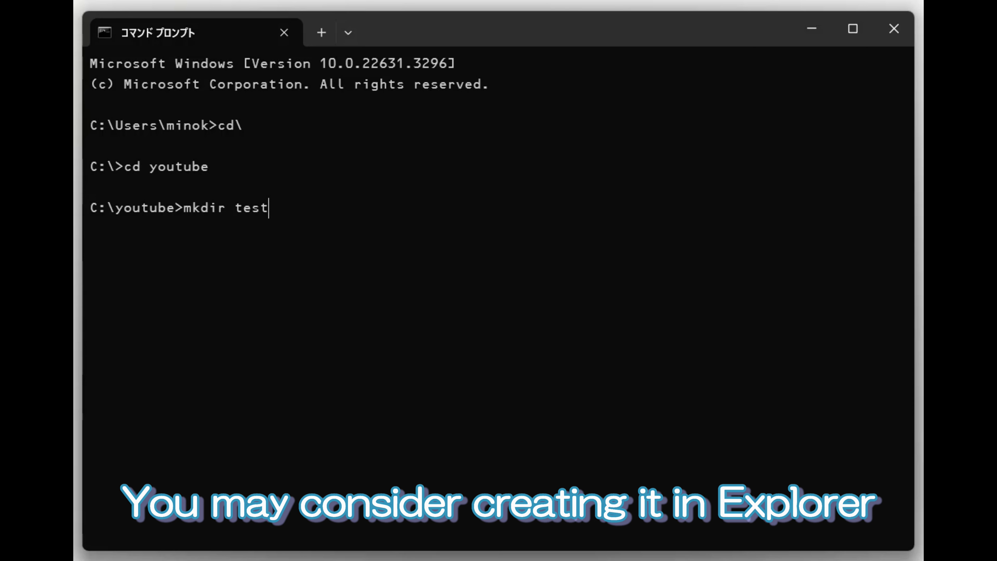
{"action": "type", "text": "dir"}
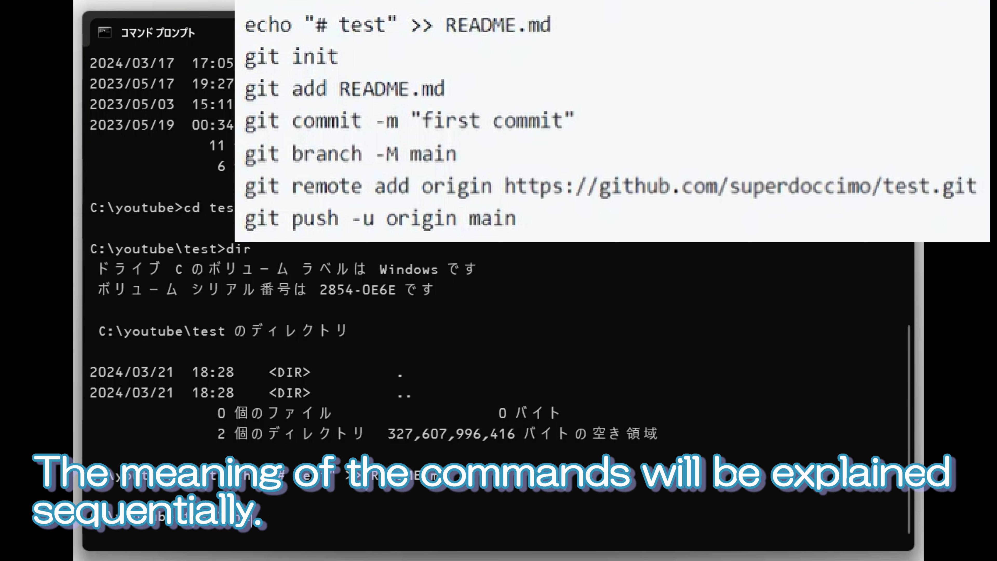
- Initialise Git there, stage README.md and attempt the 'first commit'
{"action": "type", "text": "git i"}
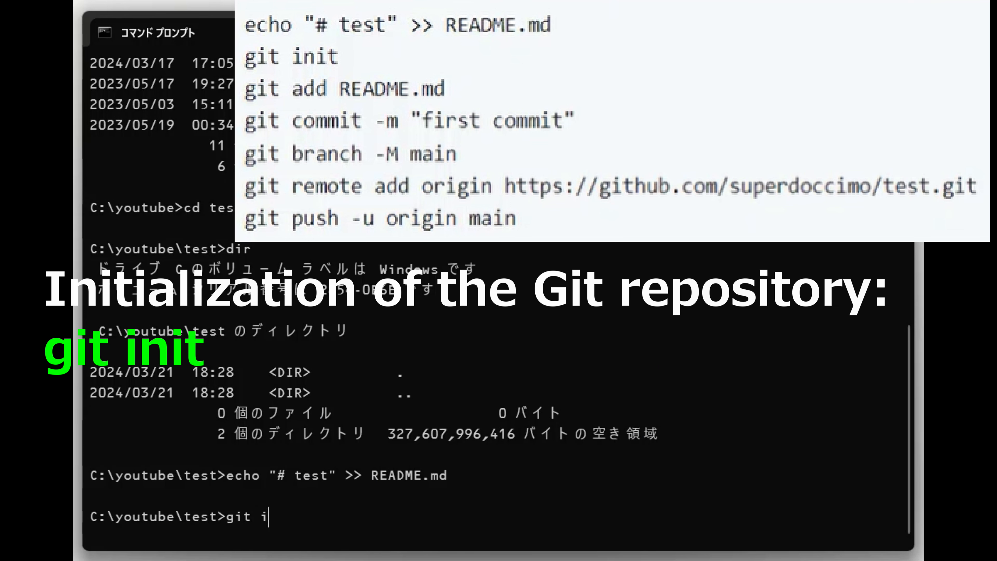
{"action": "type", "text": "nit"}
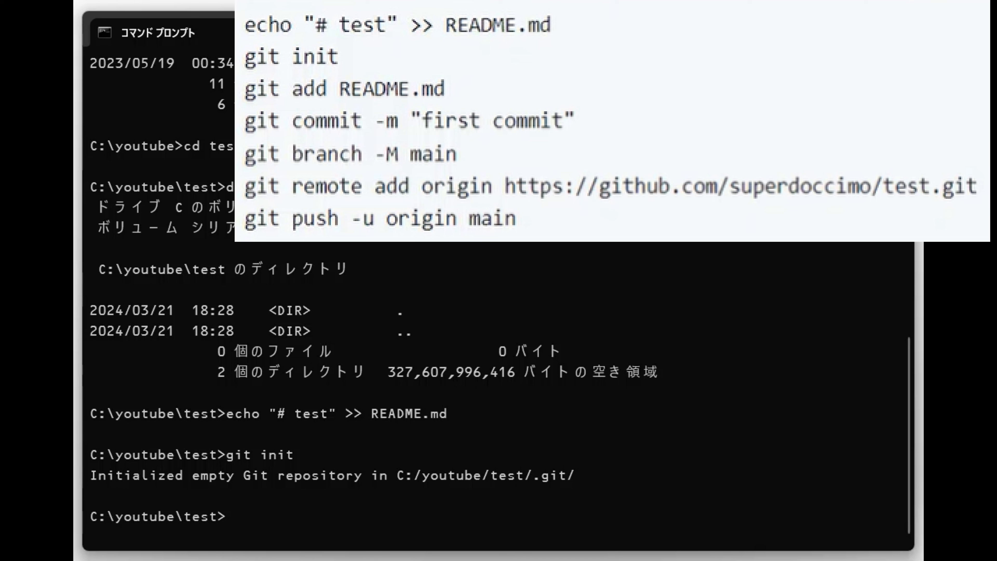
{"action": "type", "text": "git add README.md"}
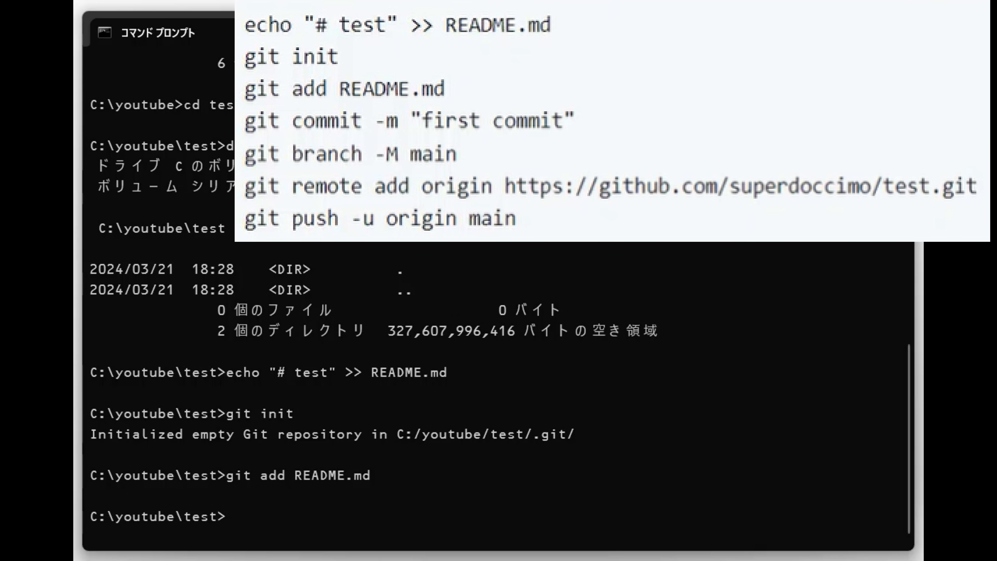
{"action": "type", "text": "git commit -m \"first commit\""}
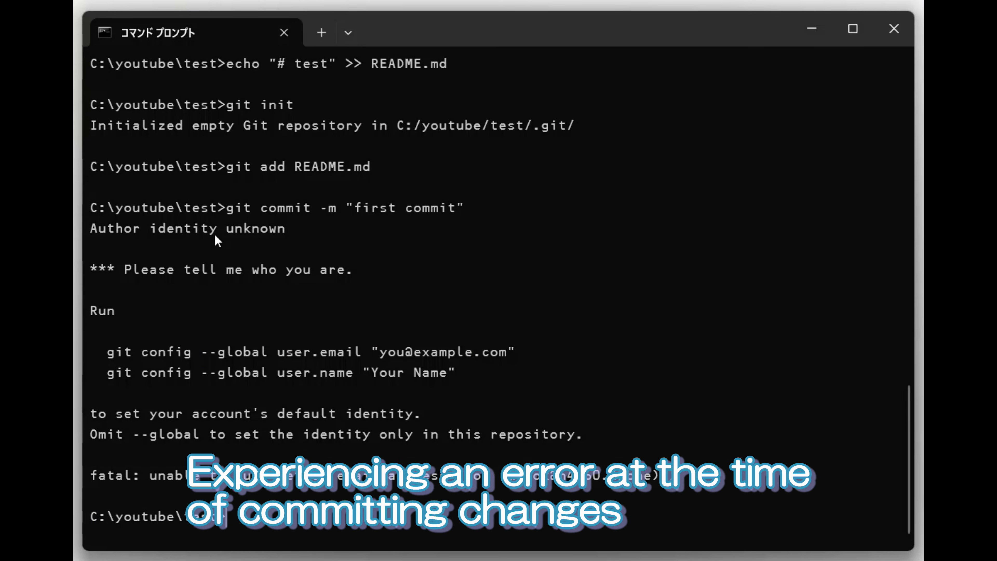
{"action": "mouse_move", "coordinate": [195, 553]}
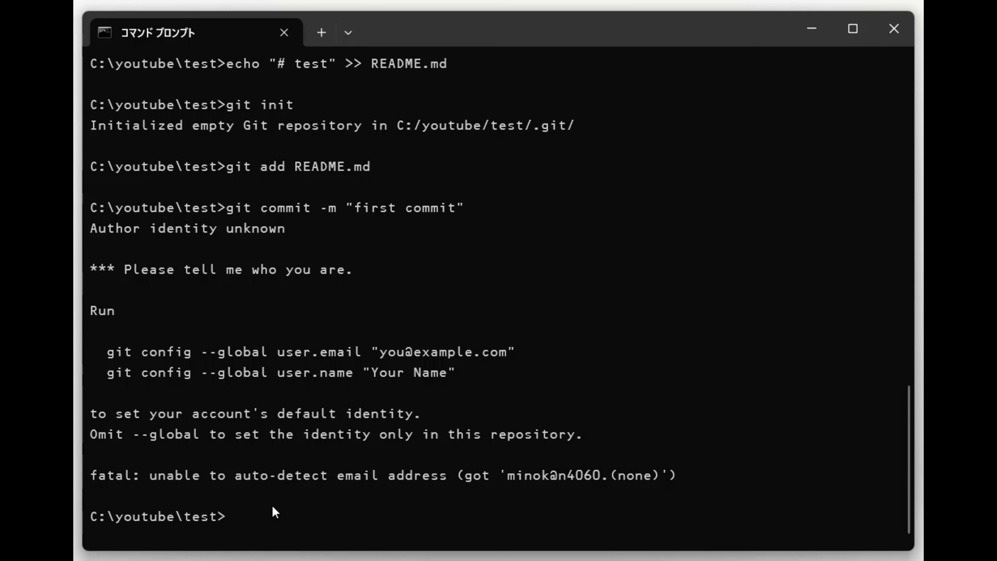
{"action": "type", "text": "git config --global user.name \"superdoccimo\""}
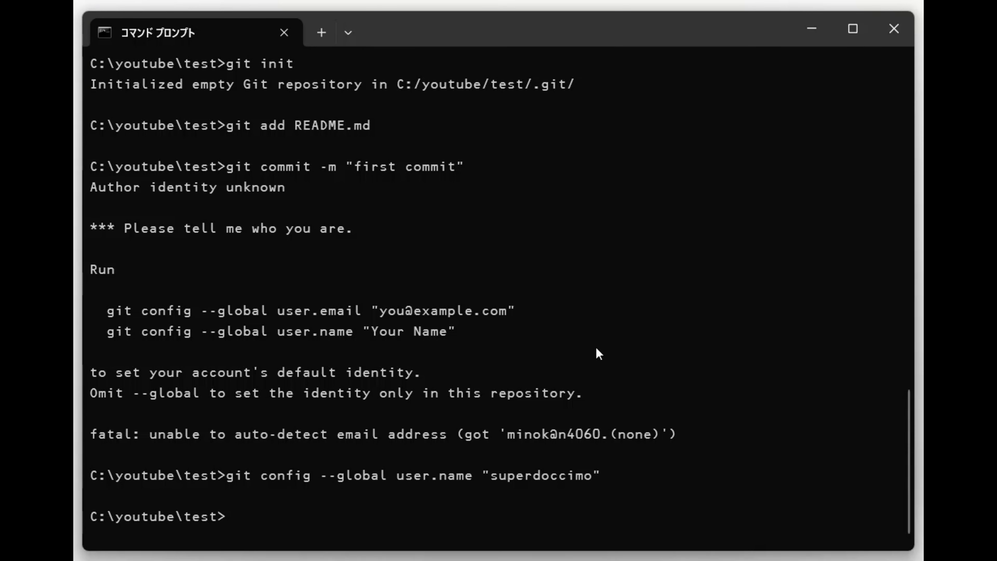
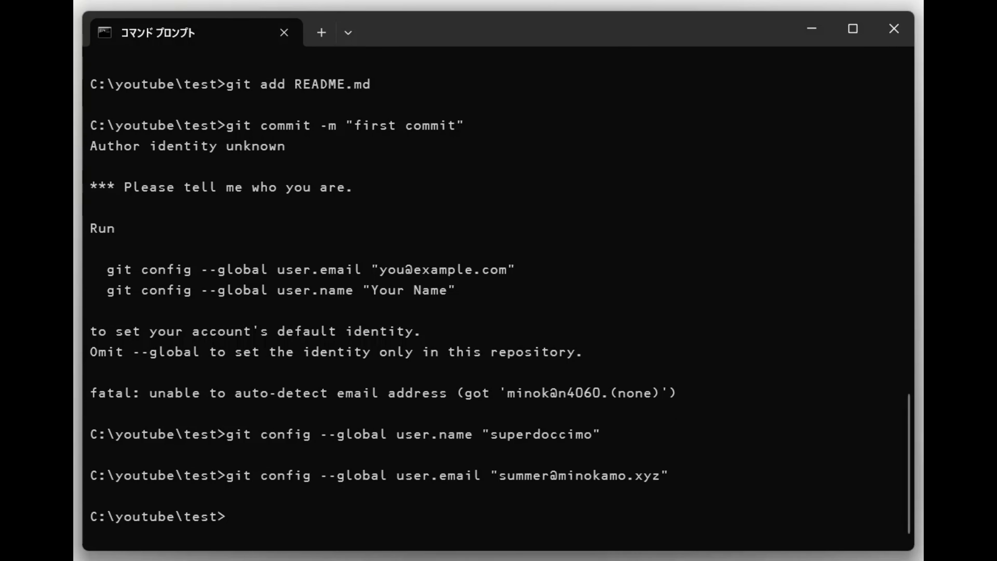
{"action": "type", "text": "git commit -m \"first commit\""}
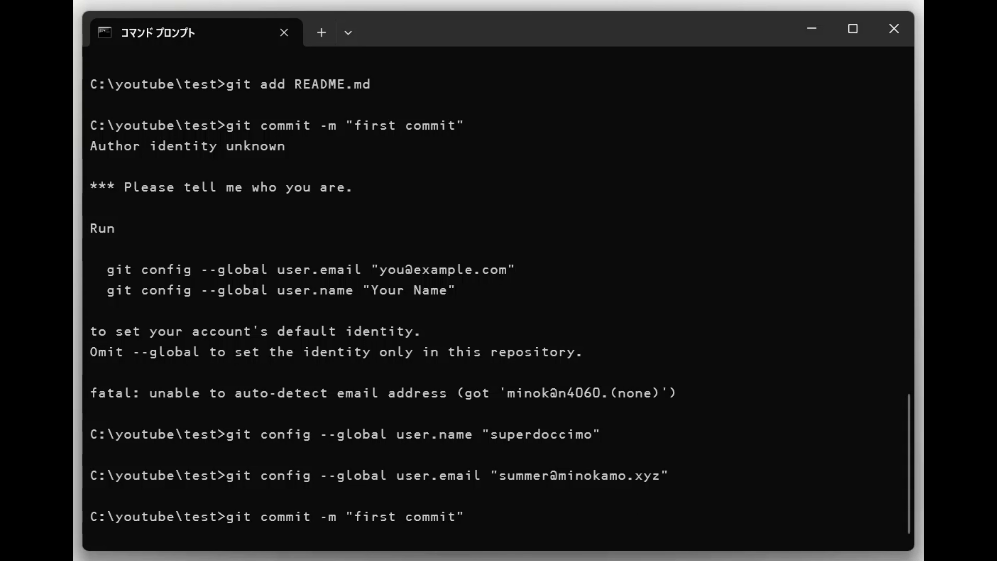
{"action": "key", "text": "enter"}
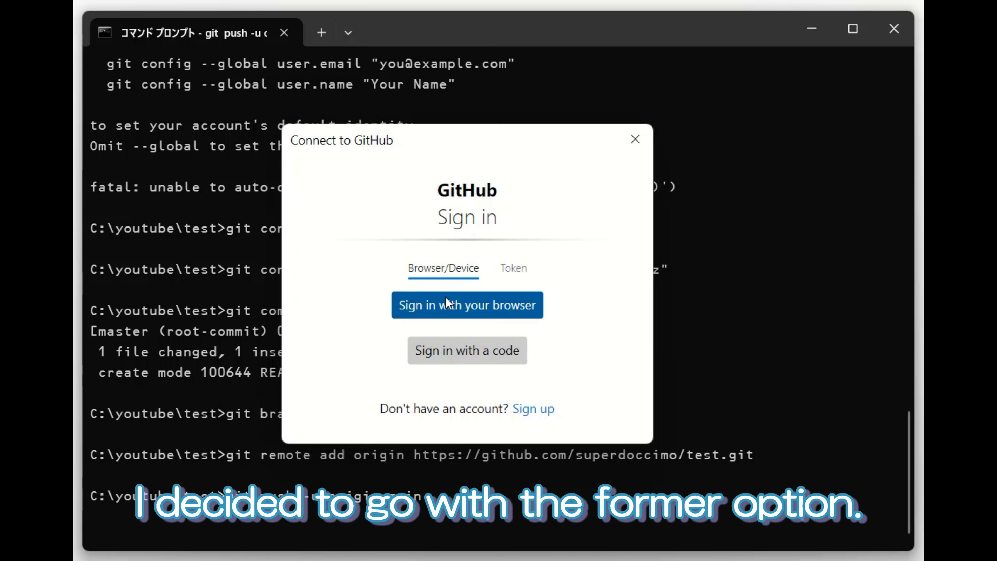
- Sign in via browser, authorize git-ecosystem and confirm with the account password
{"action": "left_click", "coordinate": [467, 305]}
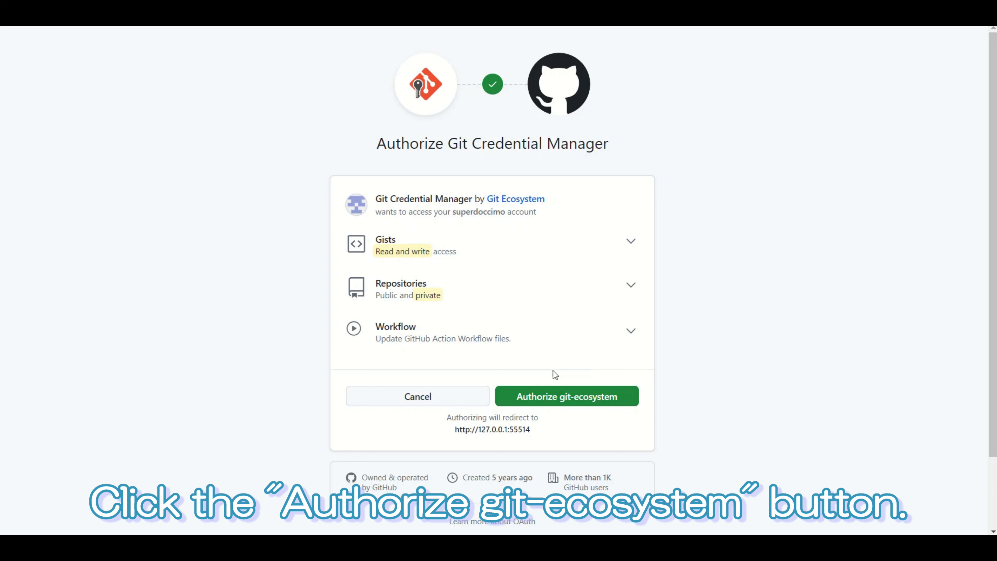
{"action": "left_click", "coordinate": [566, 396]}
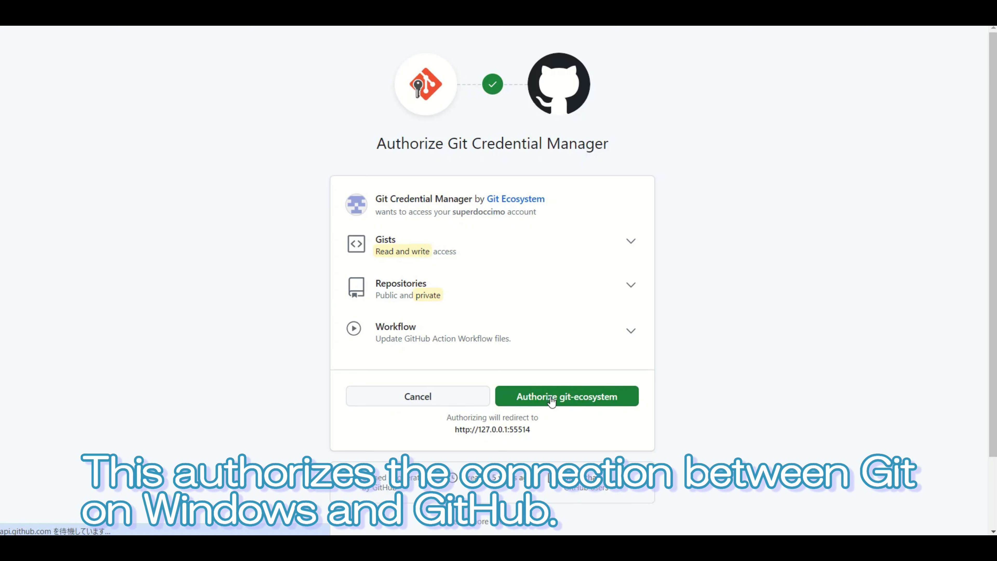
{"action": "left_click", "coordinate": [566, 396]}
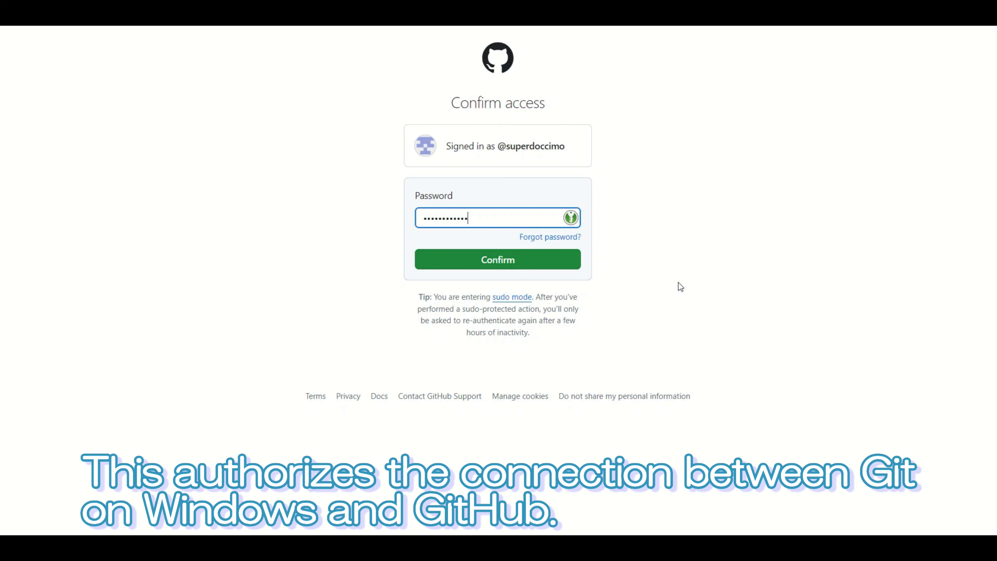
{"action": "left_click", "coordinate": [497, 260]}
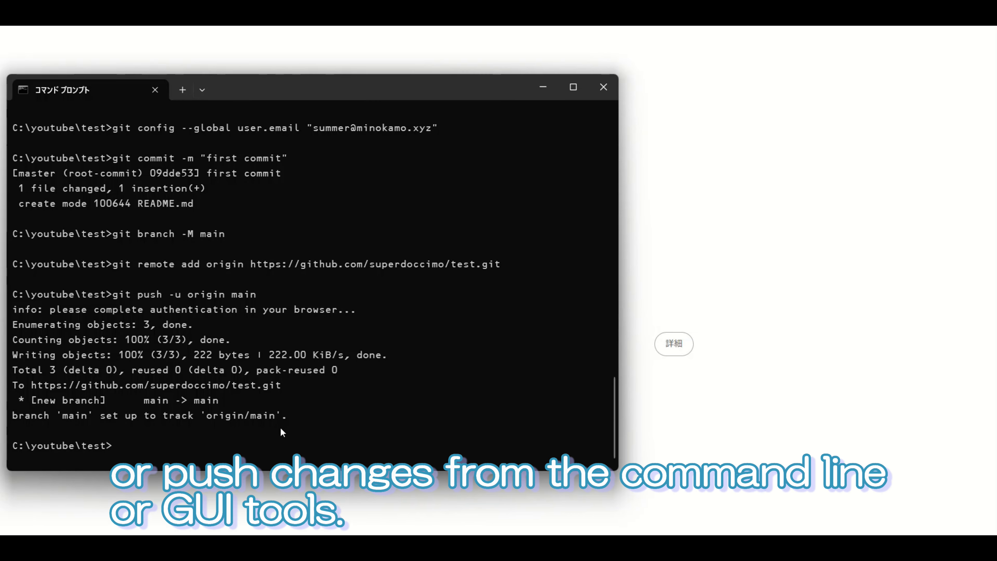
{"action": "mouse_move", "coordinate": [263, 436]}
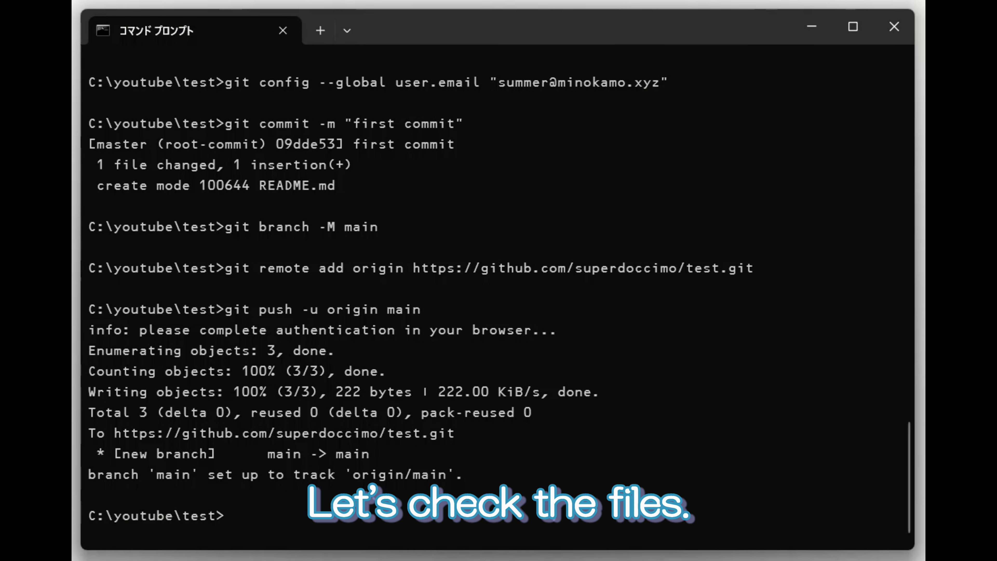
{"action": "type", "text": "dir"}
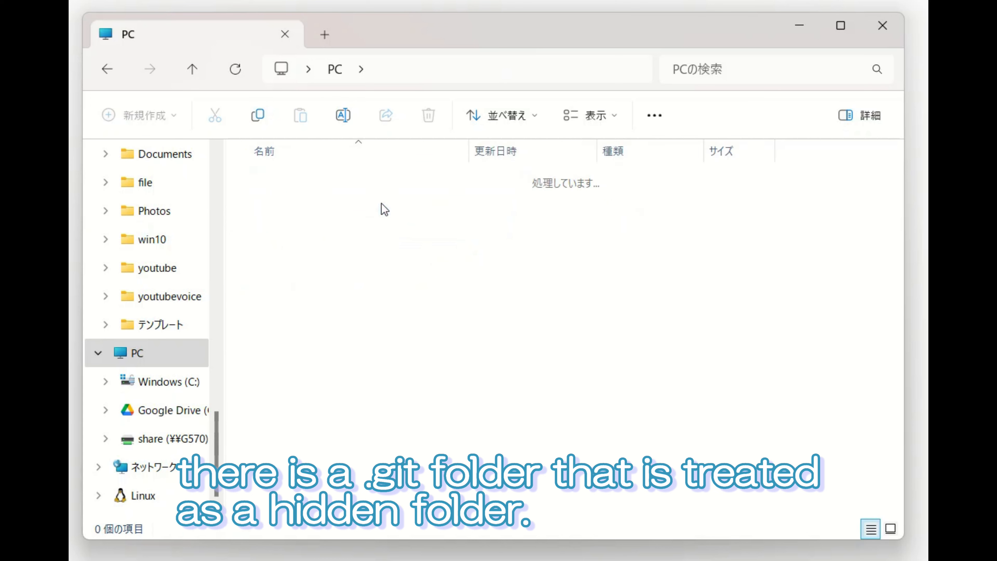
- Browse C:\youtube\test to see the .git folder beside README.md
{"action": "left_click", "coordinate": [163, 382]}
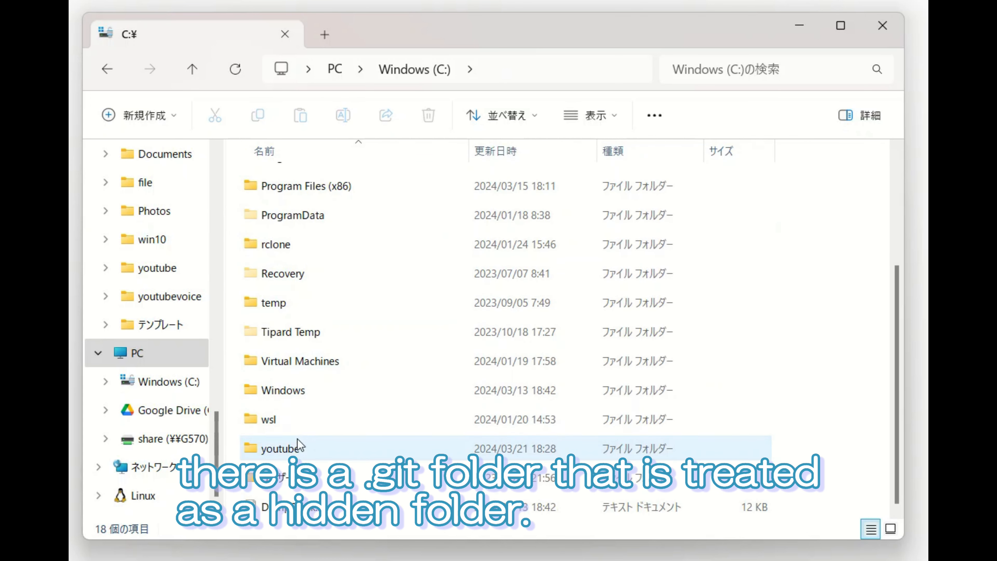
{"action": "double_click", "coordinate": [282, 448]}
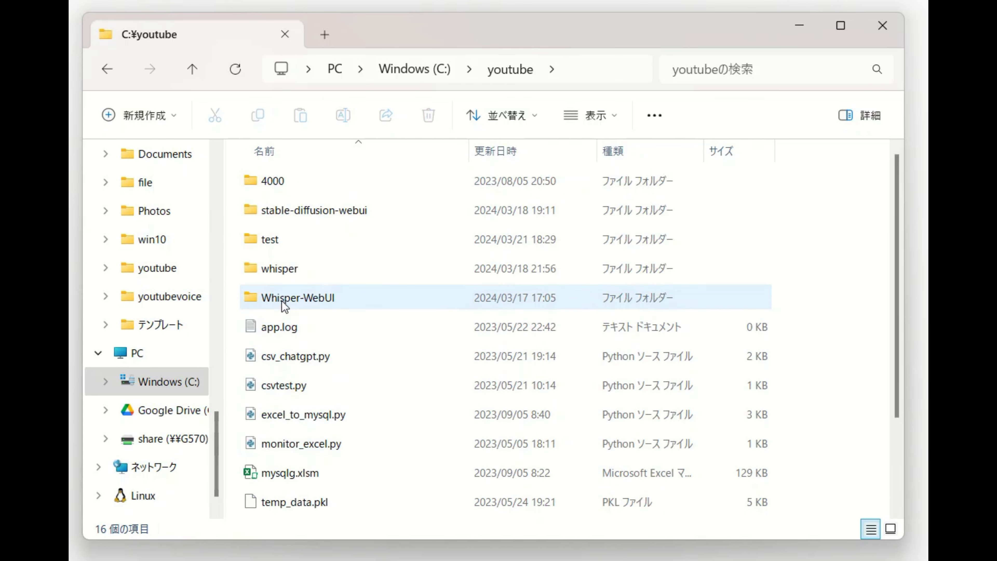
{"action": "double_click", "coordinate": [269, 239]}
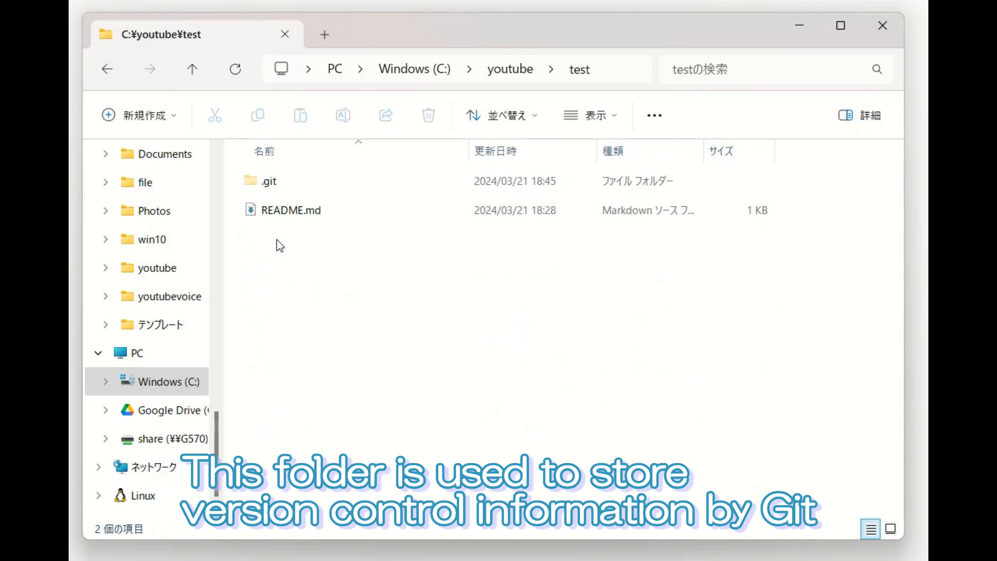
{"action": "mouse_move", "coordinate": [488, 368]}
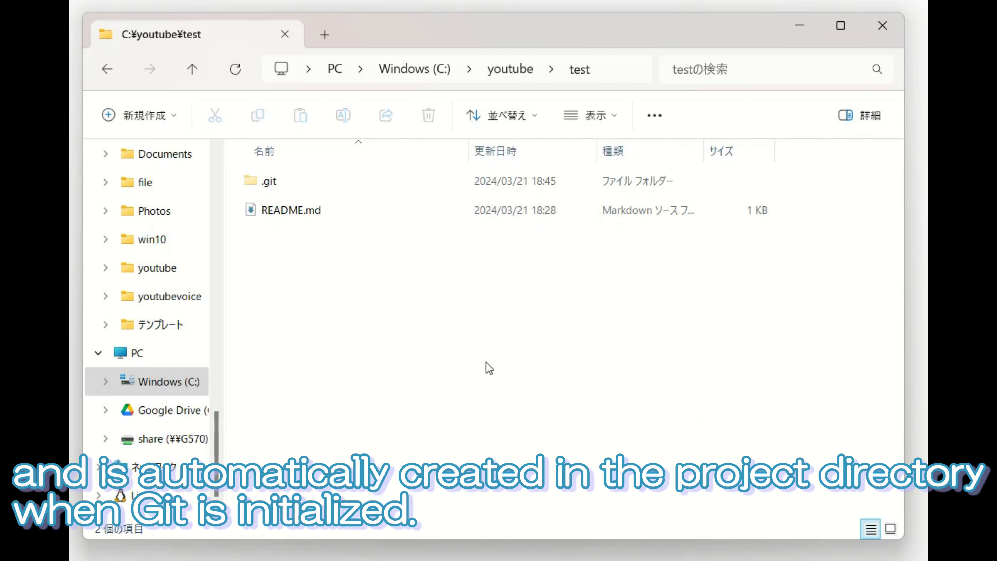
{"action": "double_click", "coordinate": [270, 181]}
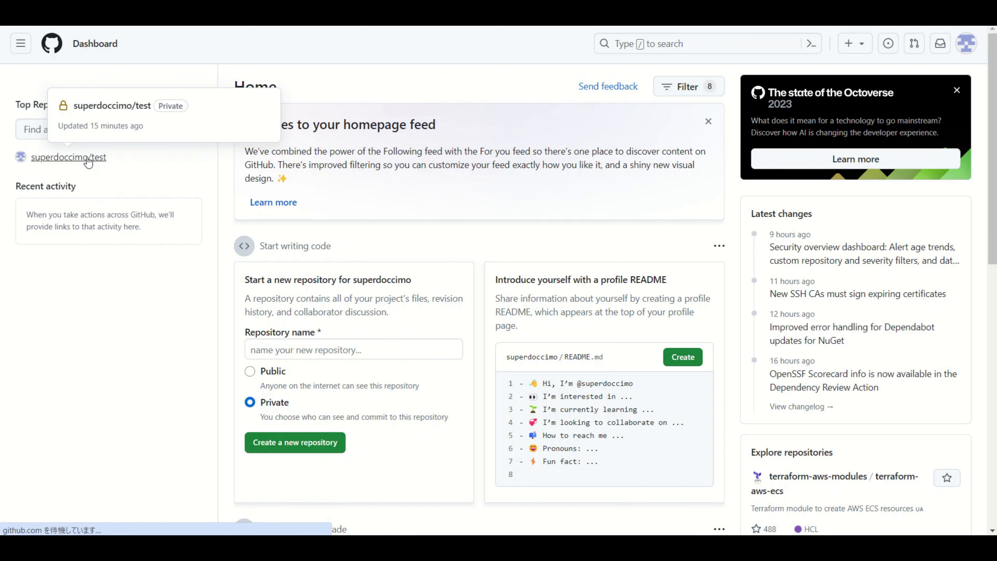
- Open the test repository from the dashboard and show its clone URL options
{"action": "left_click", "coordinate": [69, 157]}
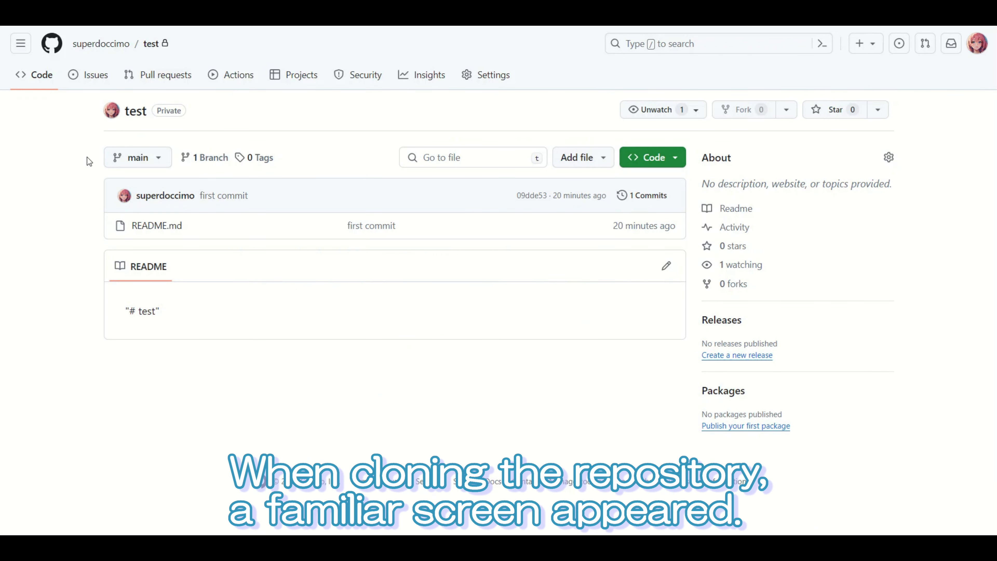
{"action": "mouse_move", "coordinate": [140, 300]}
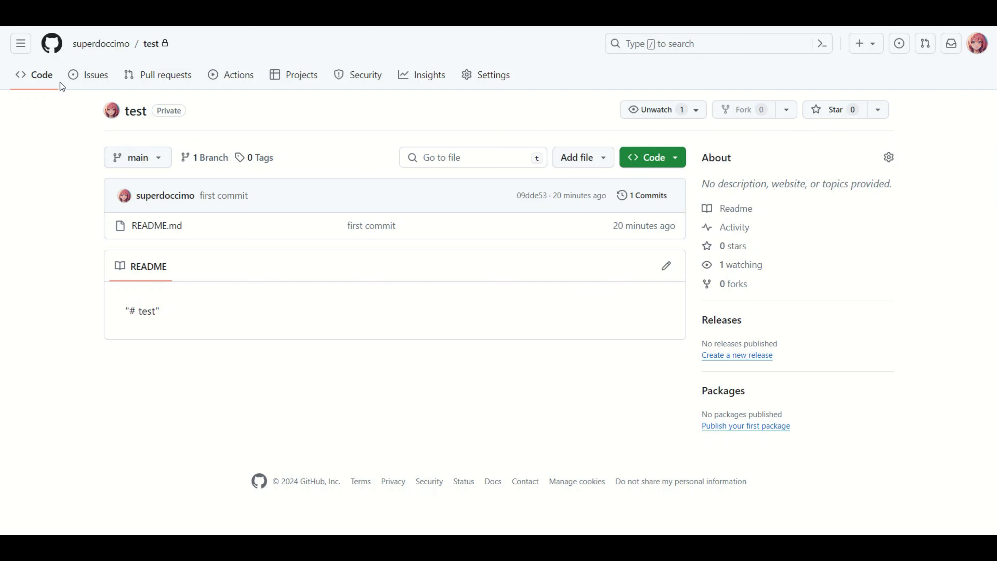
{"action": "left_click", "coordinate": [41, 74]}
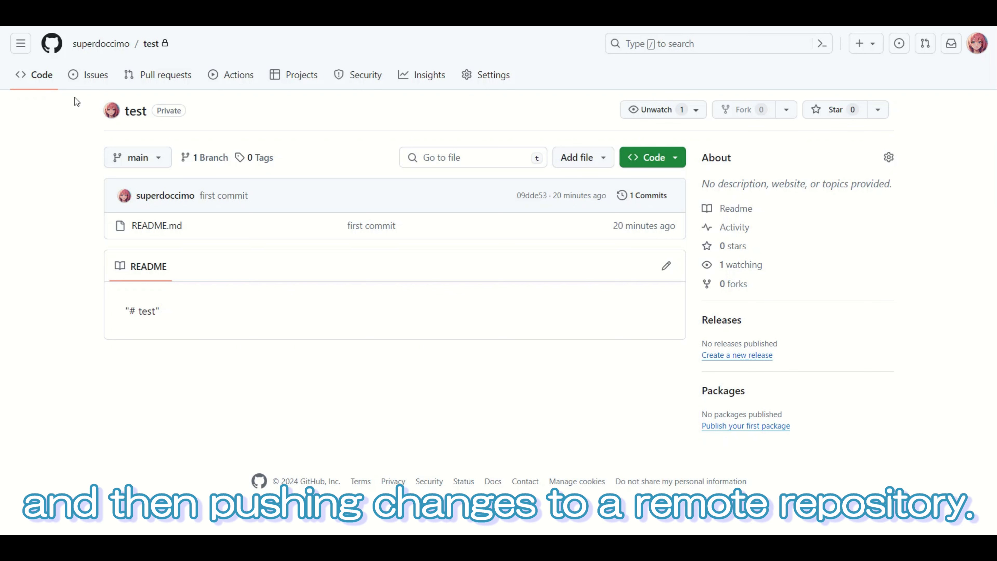
{"action": "left_click", "coordinate": [652, 157]}
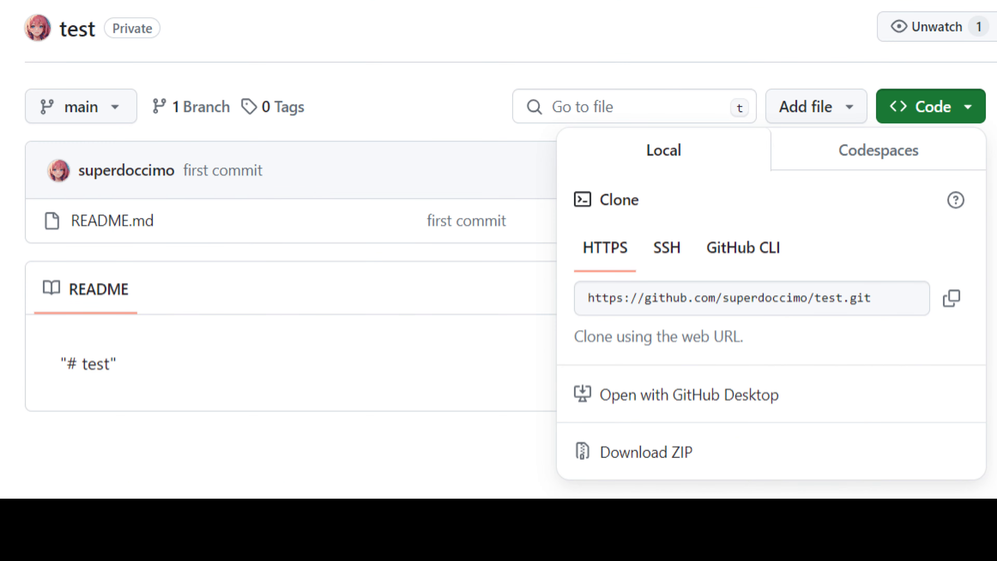